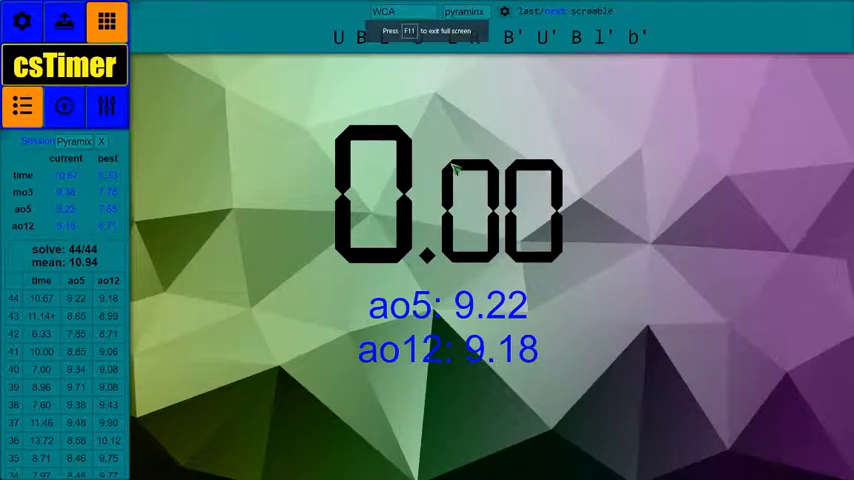
mouse_move(416, 56)
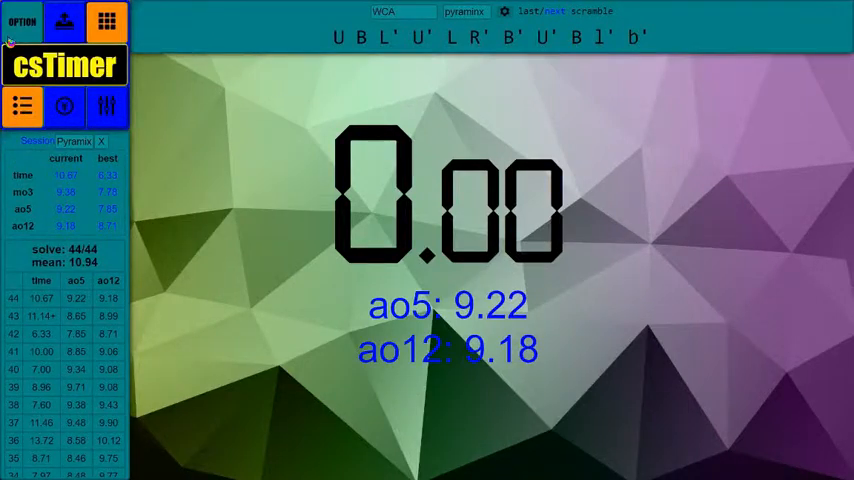
- Show the Current Round Statistics for the Pyraminx session (44 solves, 10.94 mean)
click(20, 20)
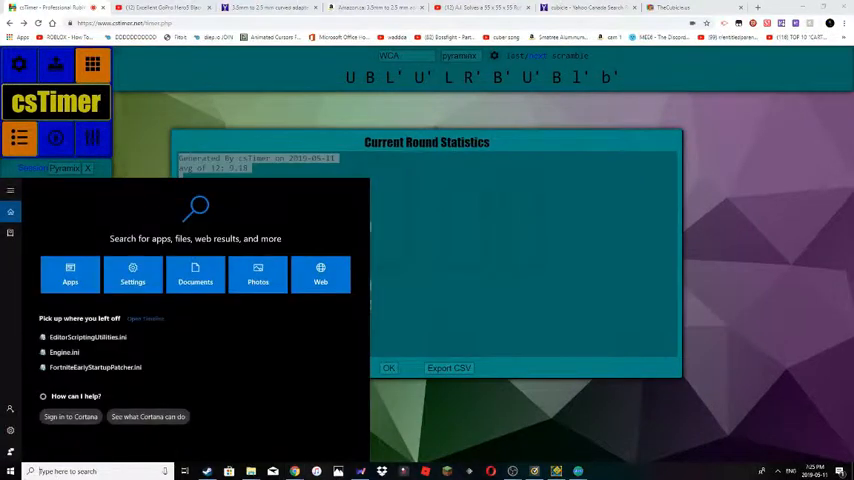
- Search 'sound', check the Recording devices list and select the stackmat device
text(sound)
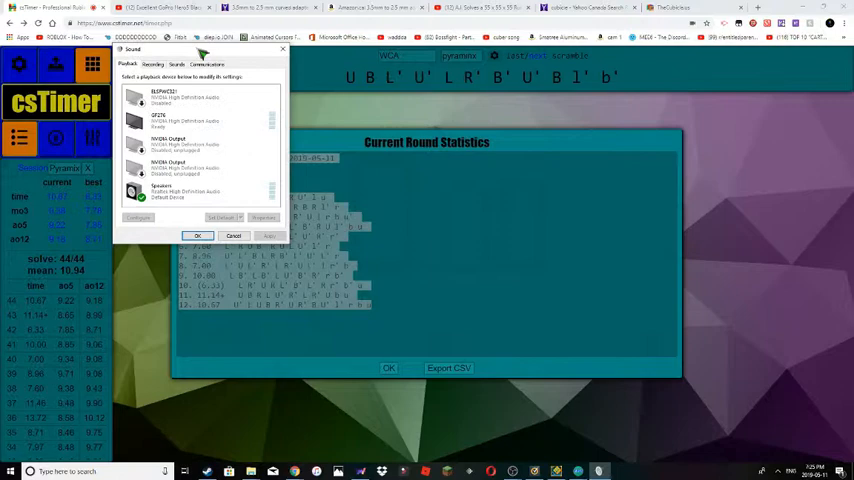
drag(200, 48, 370, 144)
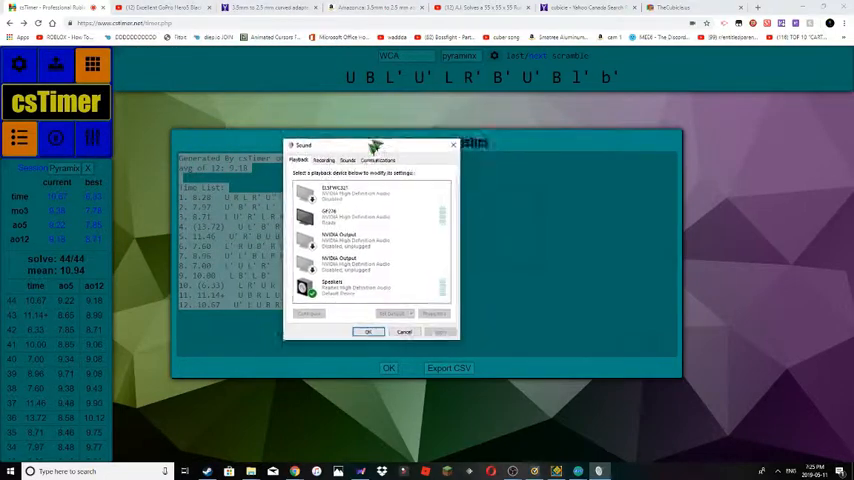
click(324, 166)
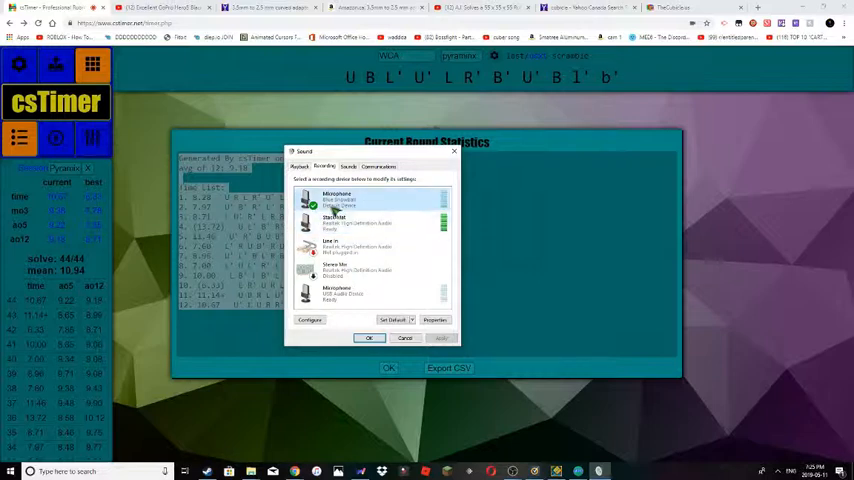
click(434, 320)
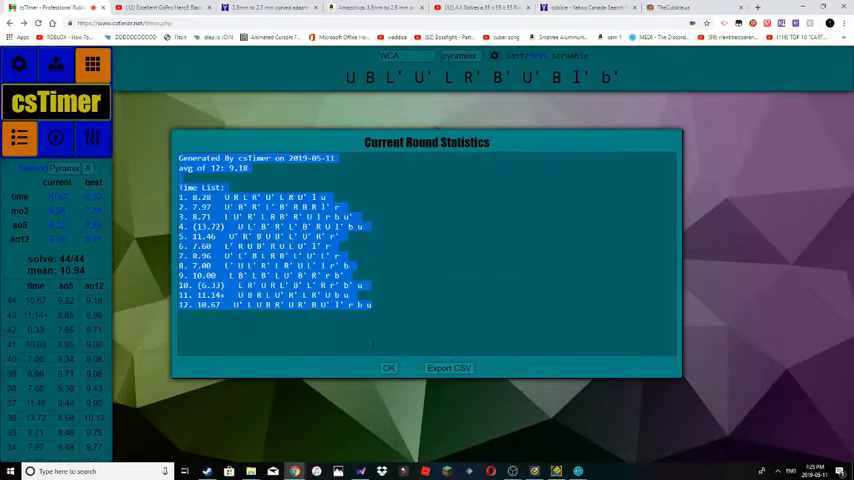
- Switch to the other csTimer page showing the 3x3 session (41 solves, ao12 21.41)
click(388, 368)
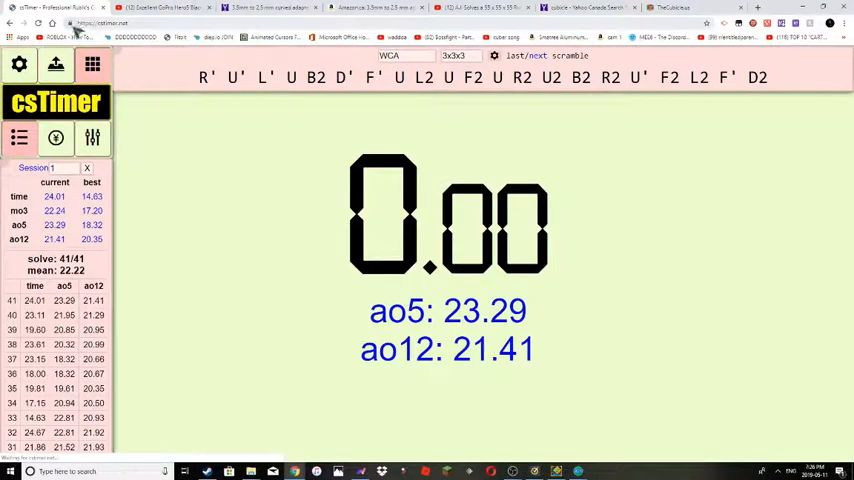
click(72, 24)
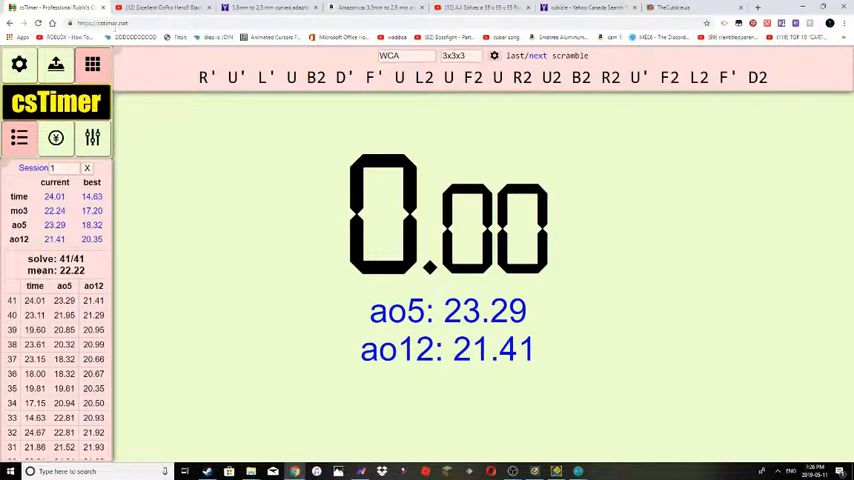
click(110, 22)
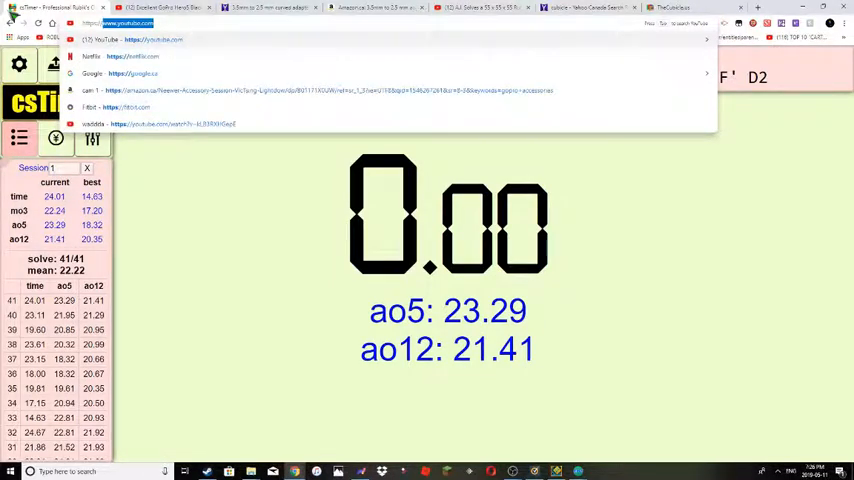
- Reload csTimer via the cstimer.net address suggestion from 'csti'
text(cstimer.net)
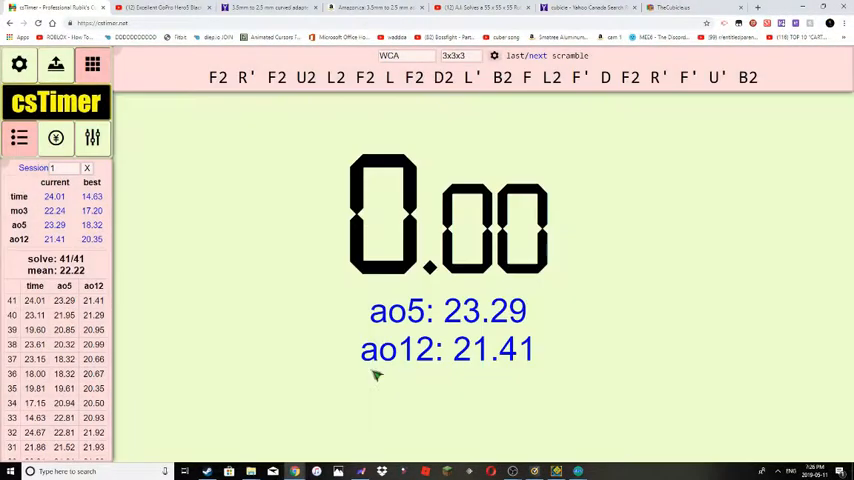
mouse_move(364, 290)
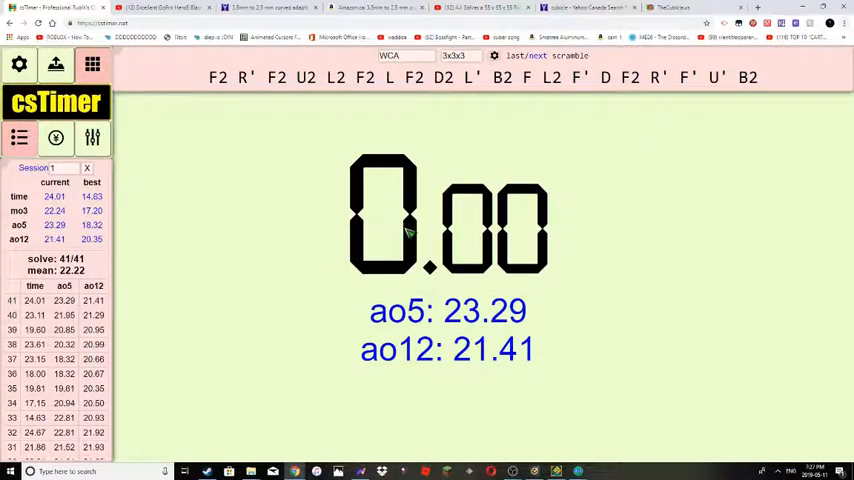
mouse_move(336, 208)
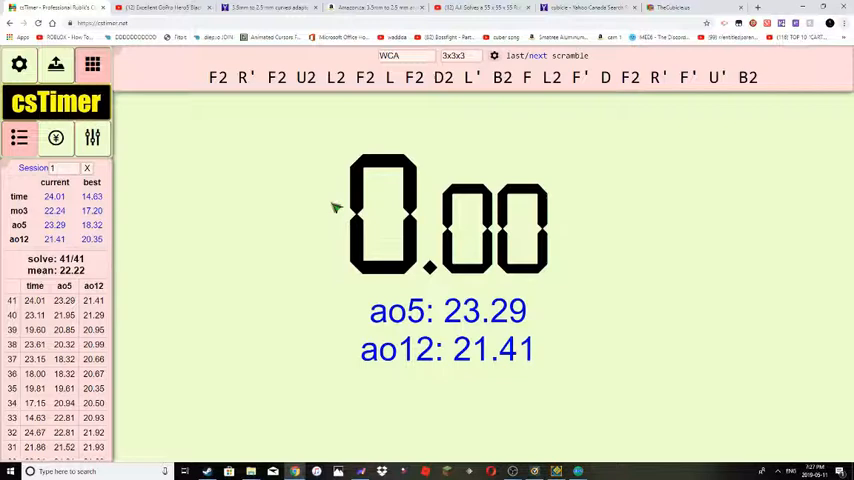
mouse_move(322, 172)
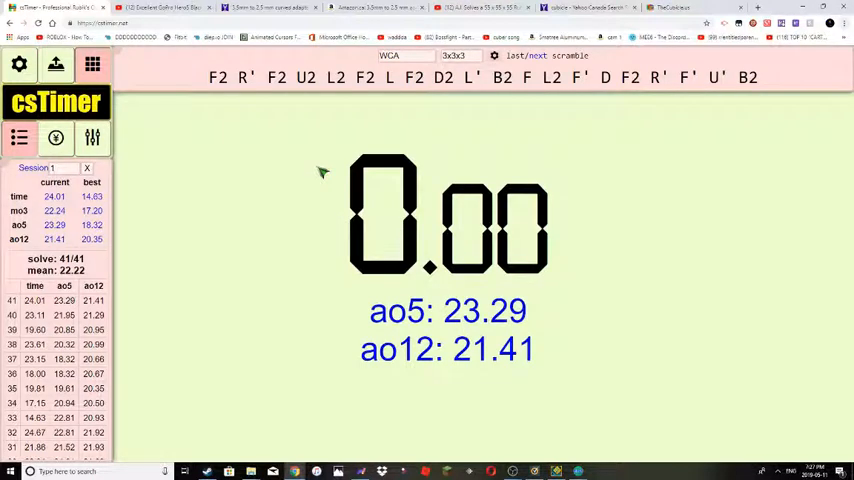